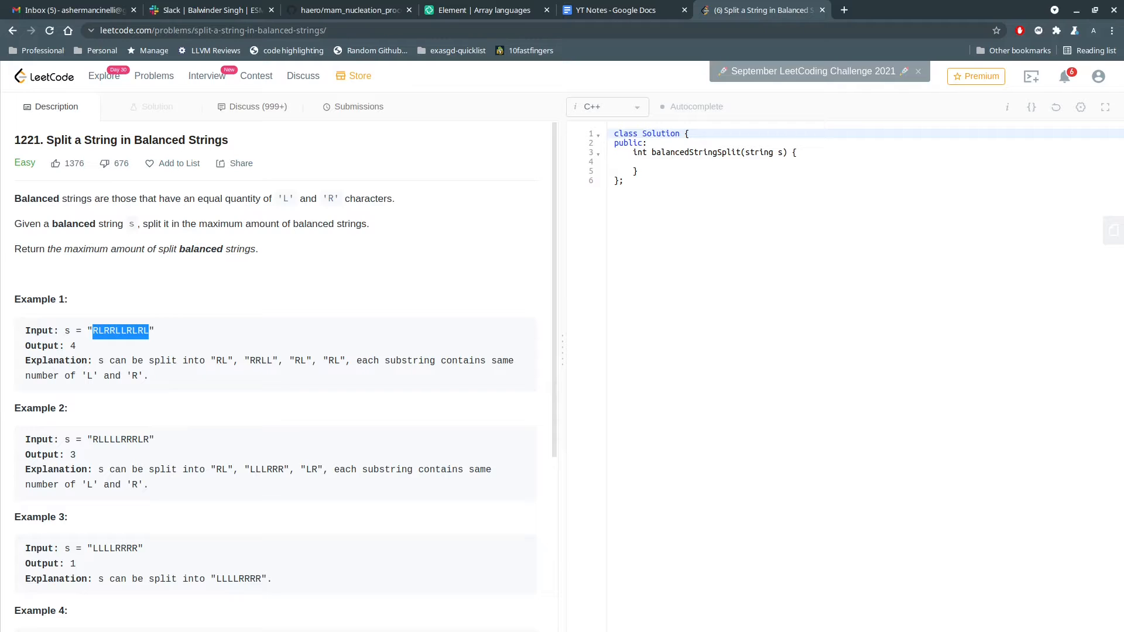
# Select Example 1's input string RLRRLLRLRL on the problem page.
pyautogui.click(118, 330)
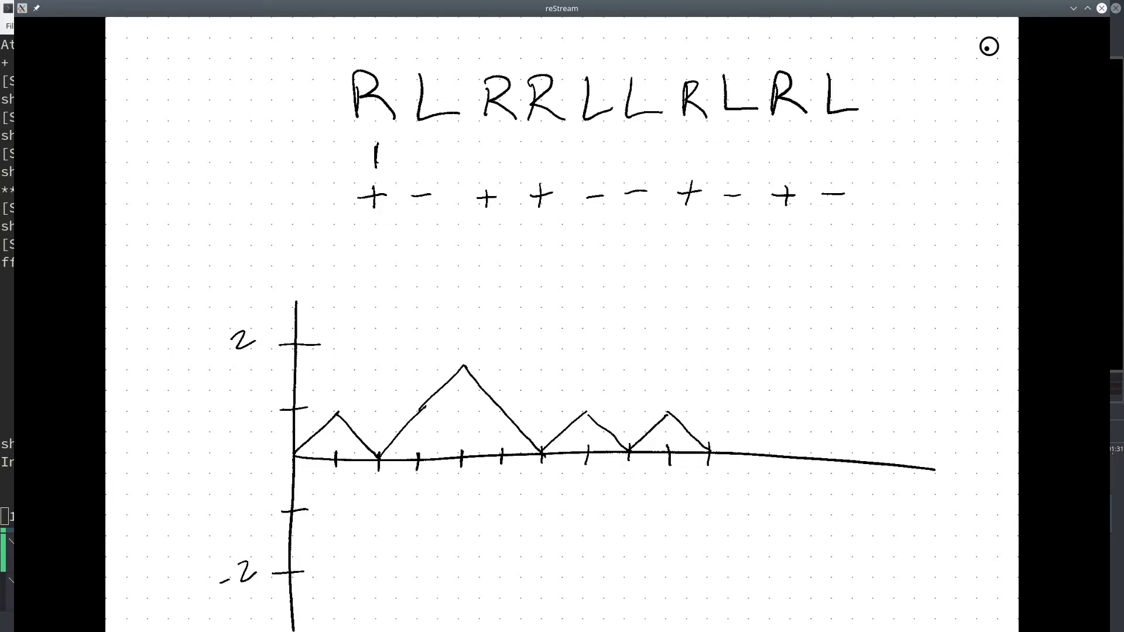
# Draw tick marks under the first letters of the sketched string.
pyautogui.moveTo(419, 143); pyautogui.dragTo(419, 164)
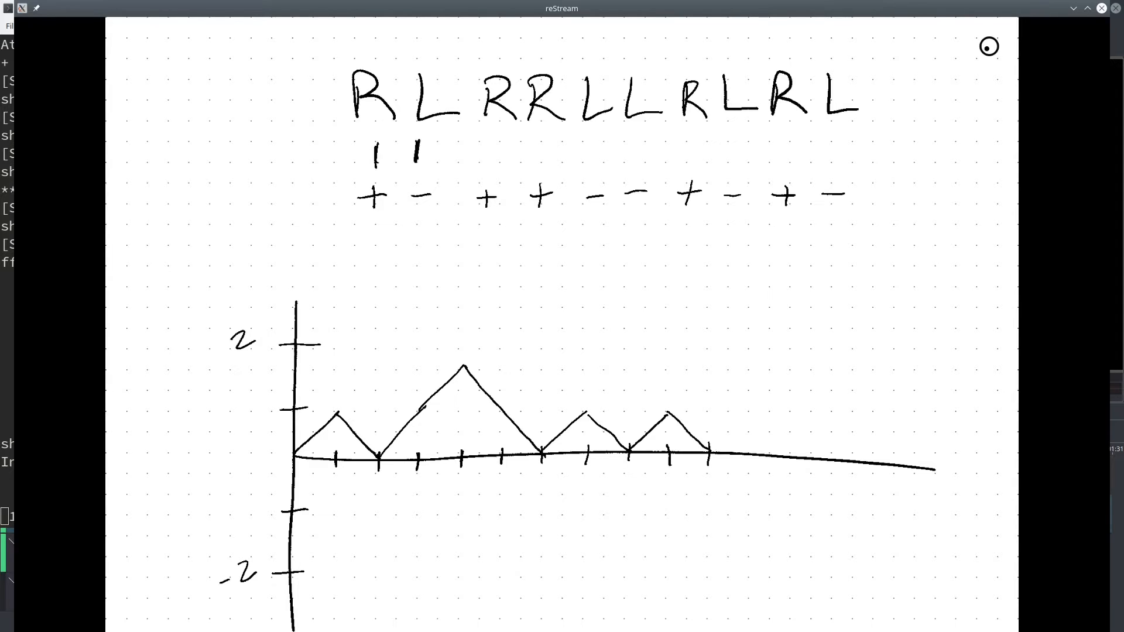
pyautogui.moveTo(285, 463); pyautogui.dragTo(337, 414)
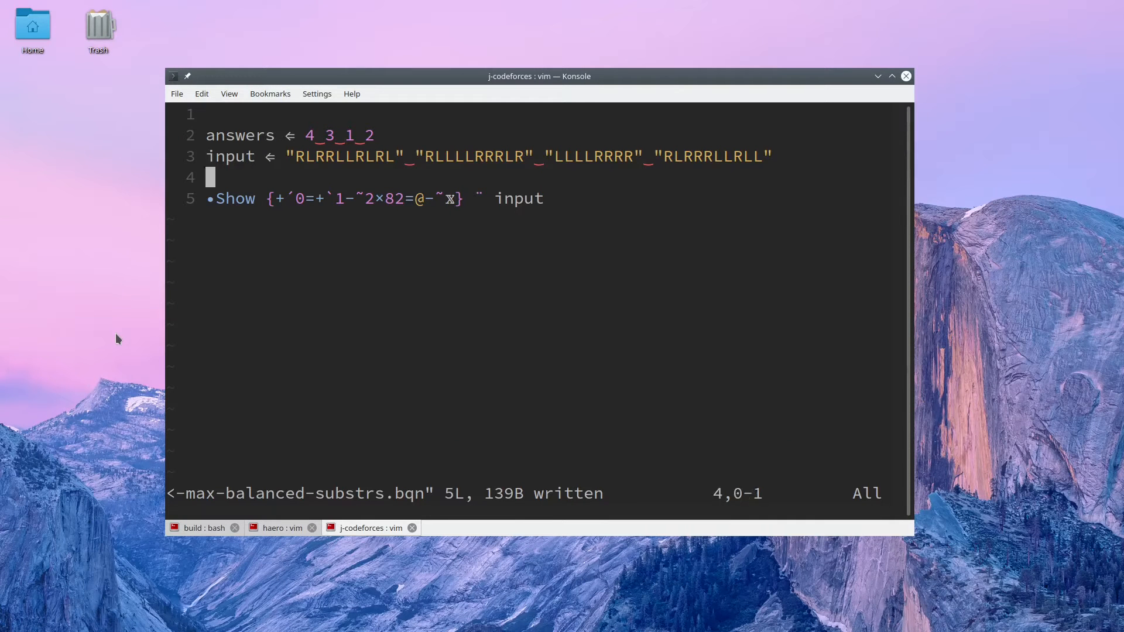
# Suspend vim and start a bqn REPL in the shell.
pyautogui.press('j')
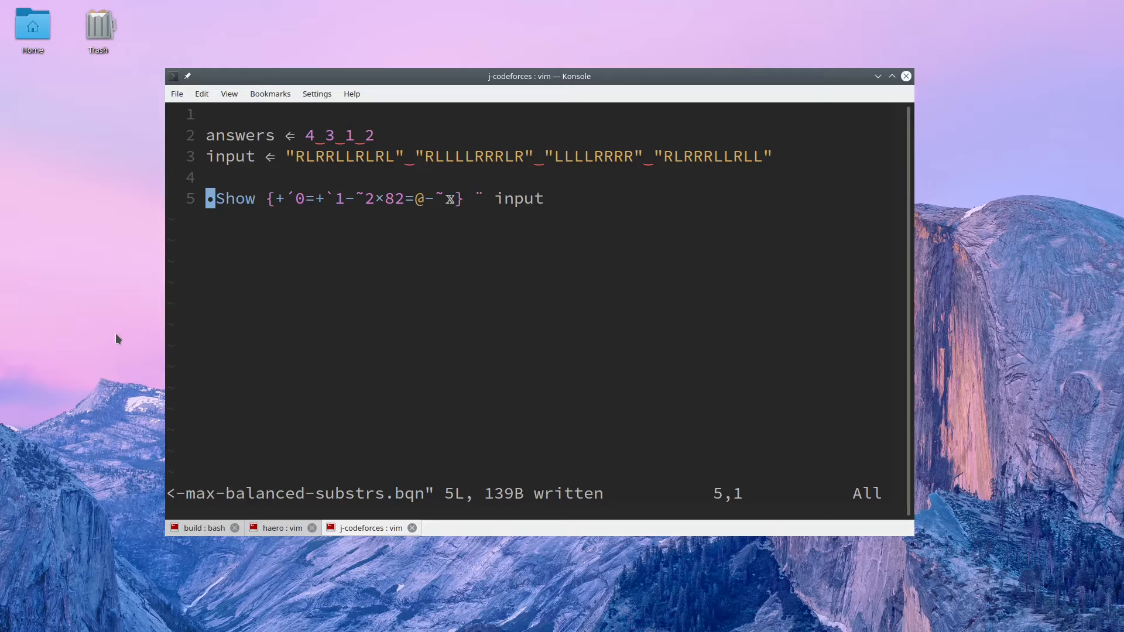
pyautogui.press('ctrl+z')
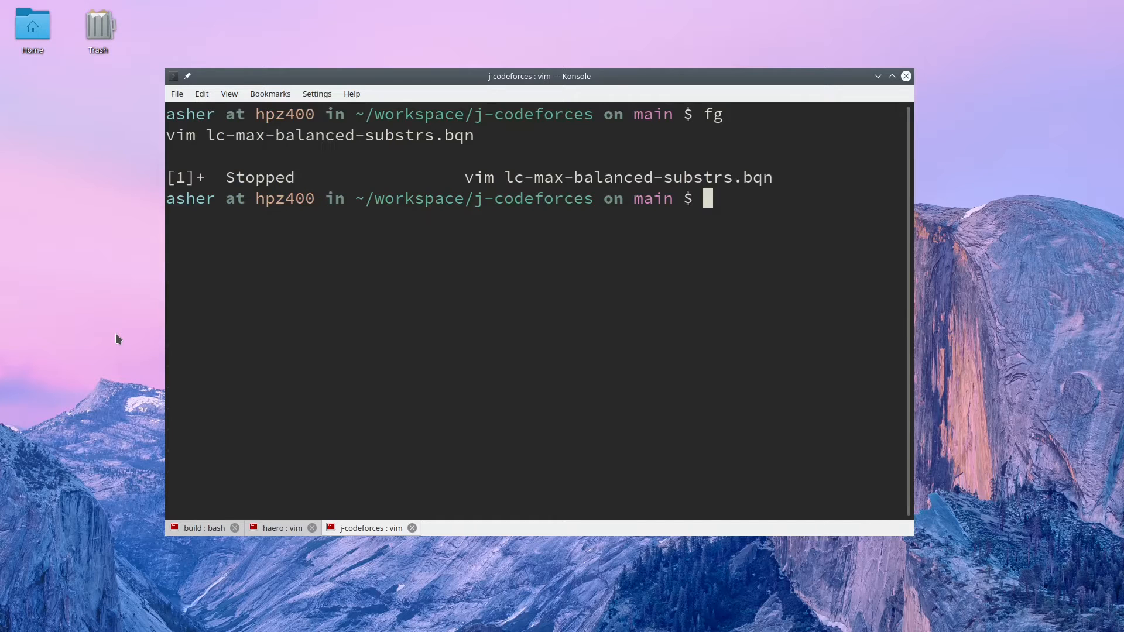
pyautogui.write('bqn')
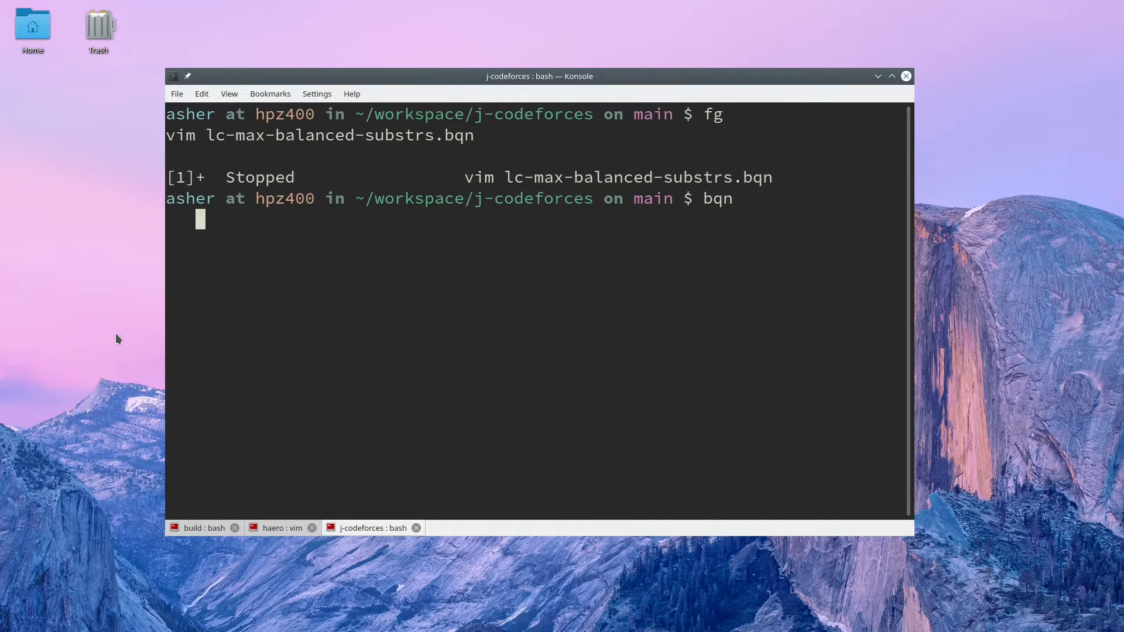
# Define input ← "RLRRLLRLRL" and evaluate its character codes 82 76 82….
pyautogui.write('input ← "')
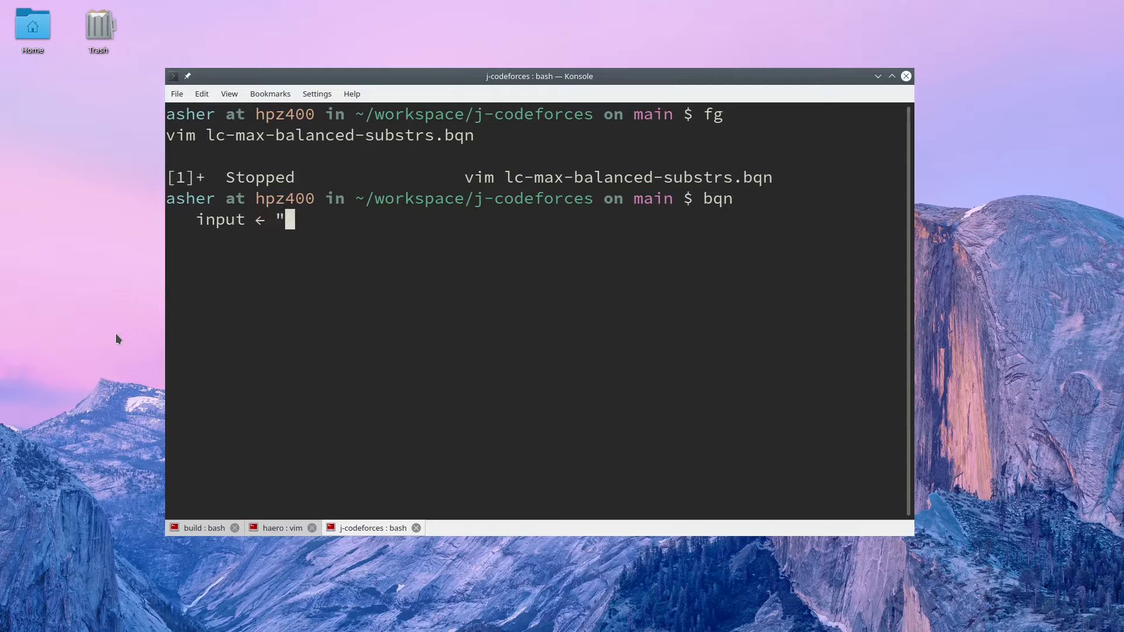
pyautogui.write('RLRRLLRLRL')
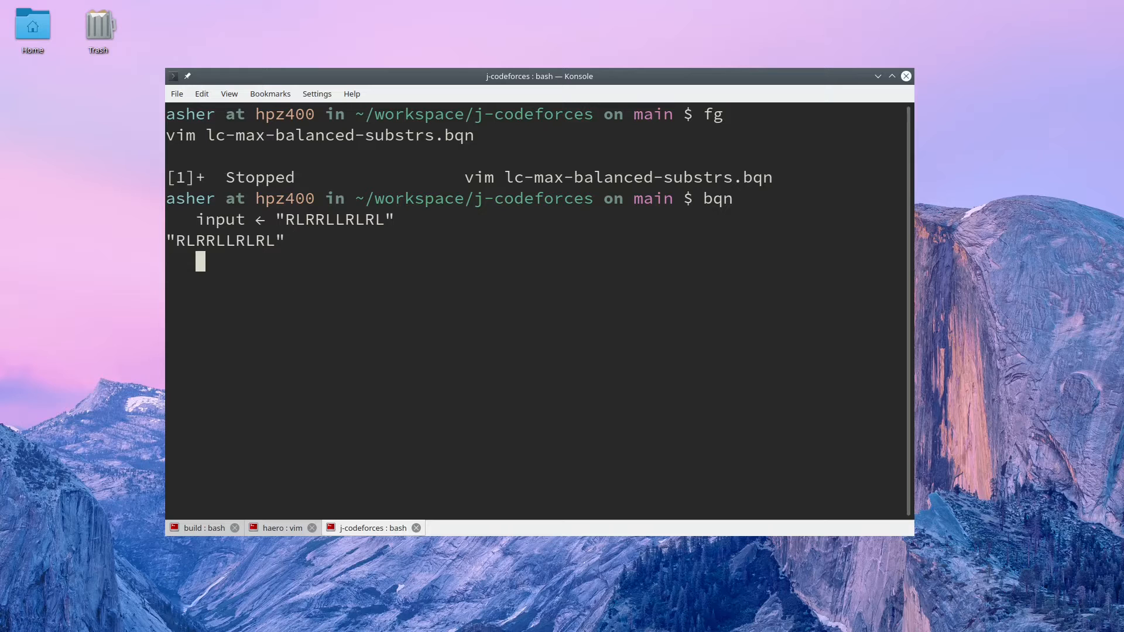
pyautogui.write('input ← "RLRRLLRLRL"')
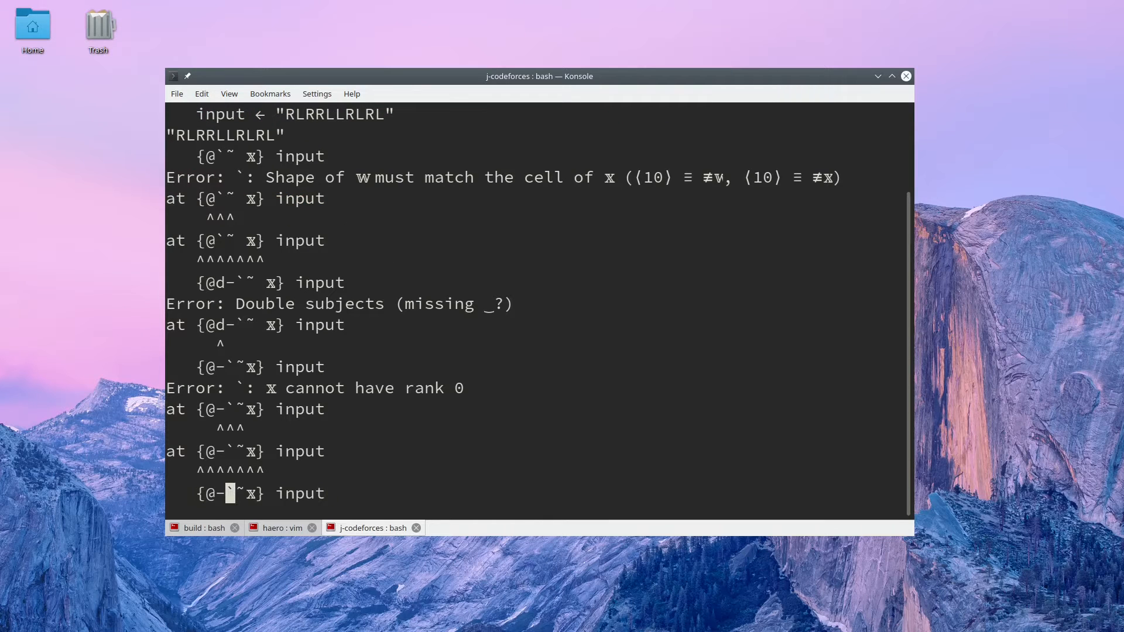
pyautogui.press('Return')
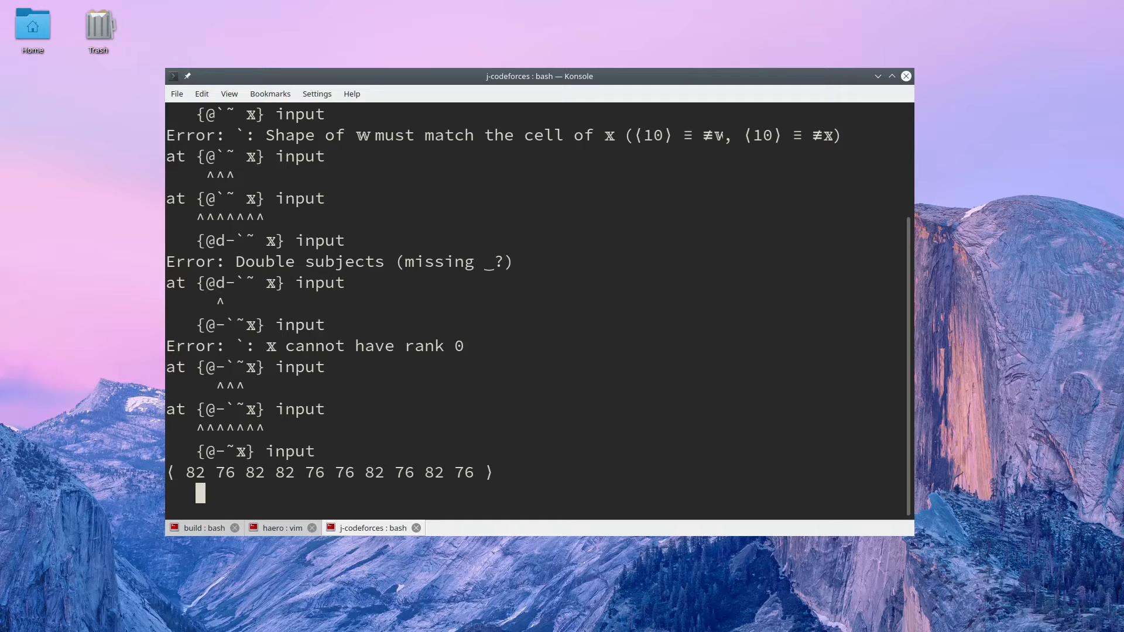
# Refine the expression to {+´0=+`1-˜2×82=@-˜𝕩} input returning 4, then run lc-max-balanced-substrs.bqn.
pyautogui.doubleClick(194, 472)
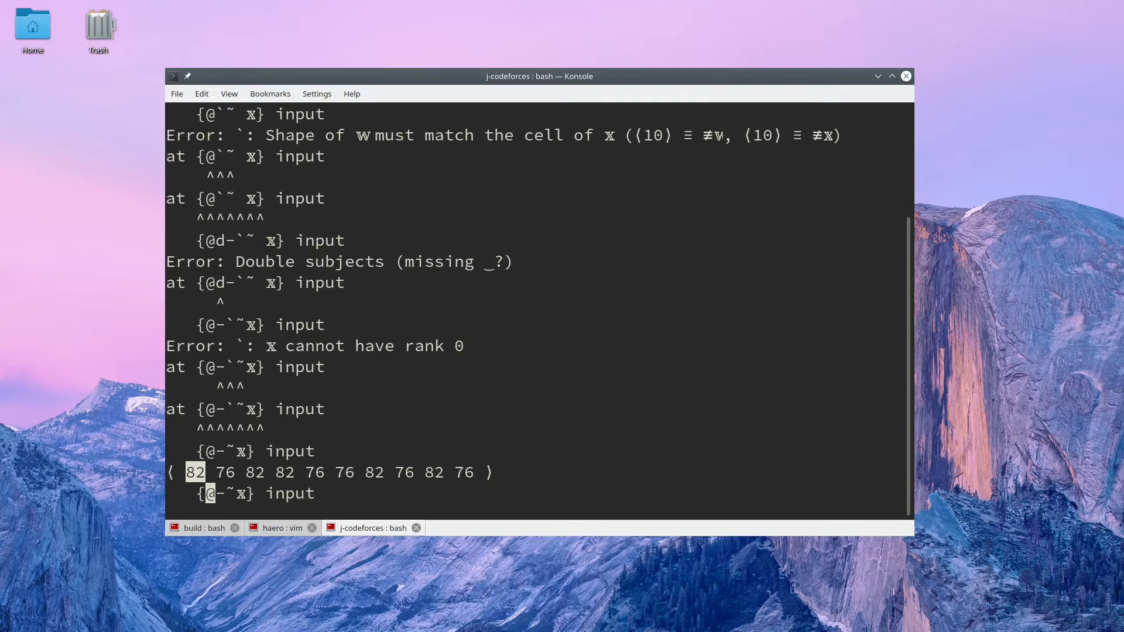
pyautogui.write('82=')
pyautogui.press('Return')
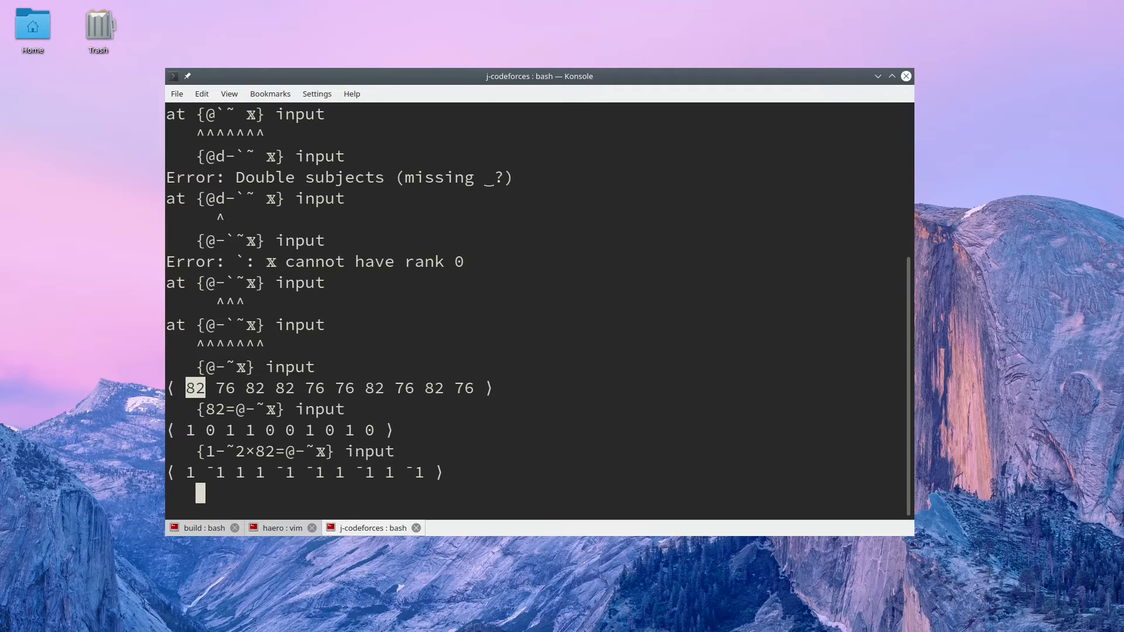
pyautogui.press('Return')
pyautogui.write('BQN ./lc-max-balanced-substrs.bqn')
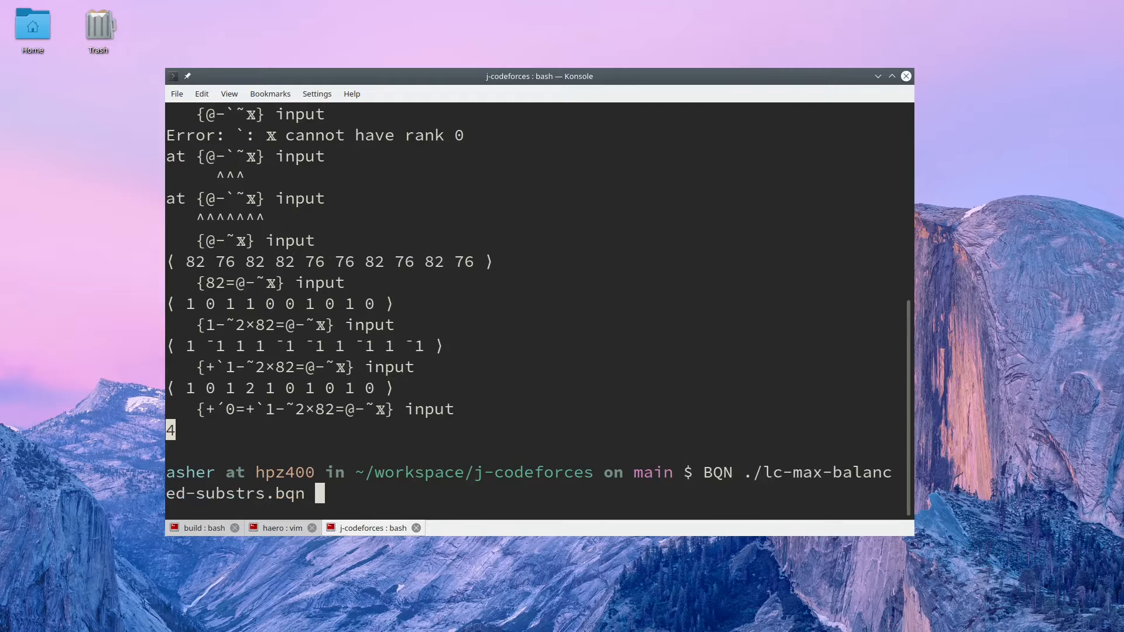
pyautogui.press('Return')
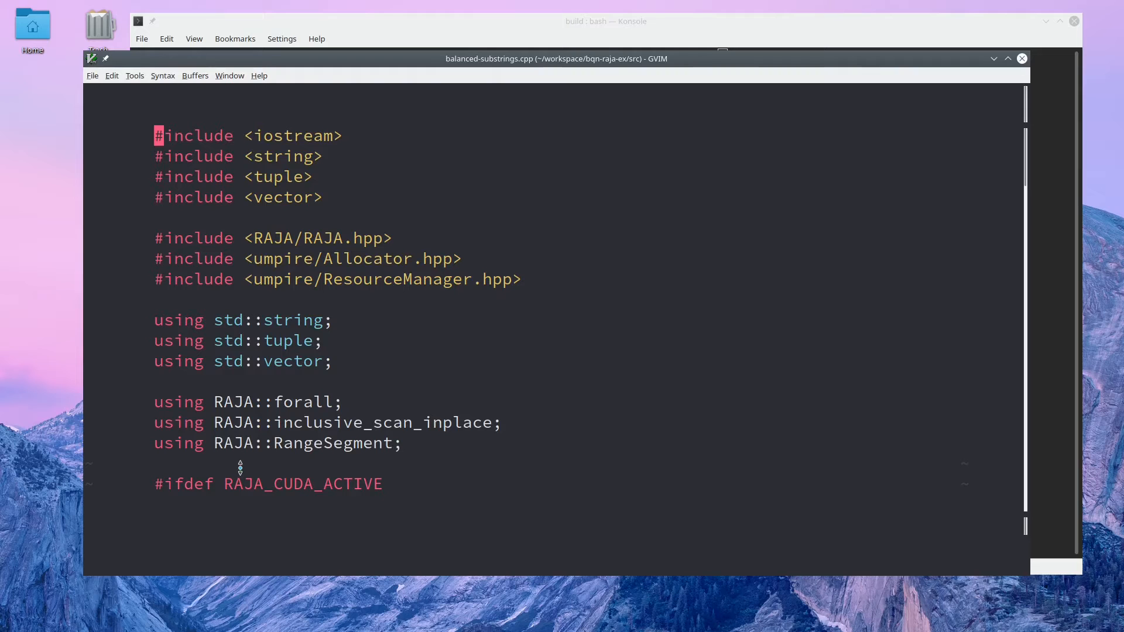
# Scroll balanced-substrings.cpp from the RAJA/Umpire includes down to main's test cases.
pyautogui.scroll(-3)
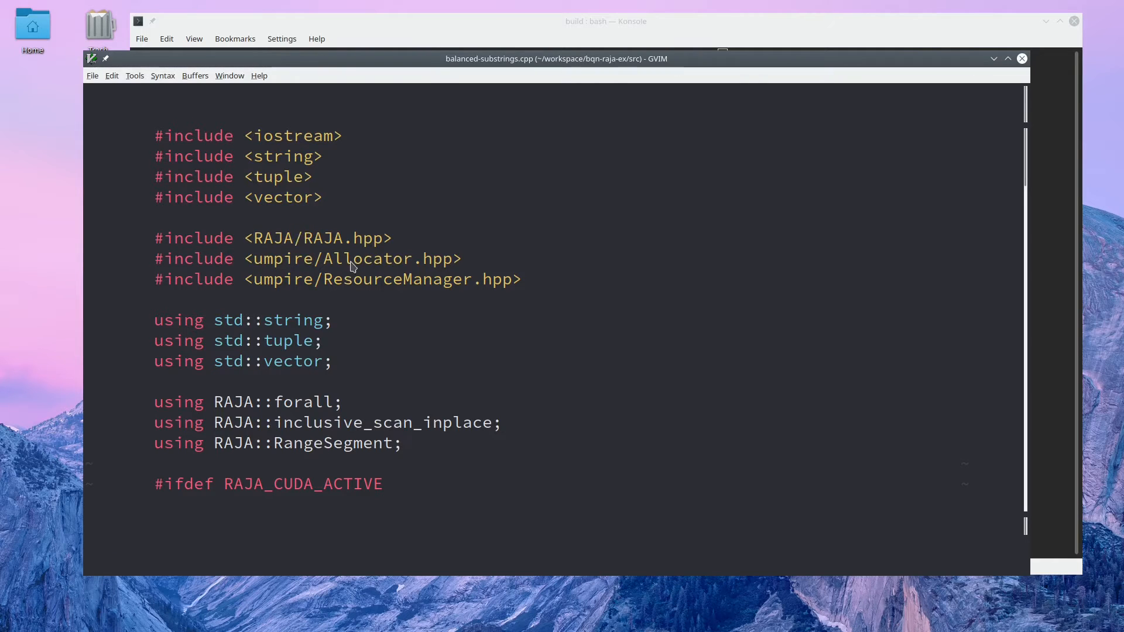
pyautogui.moveTo(310, 251)
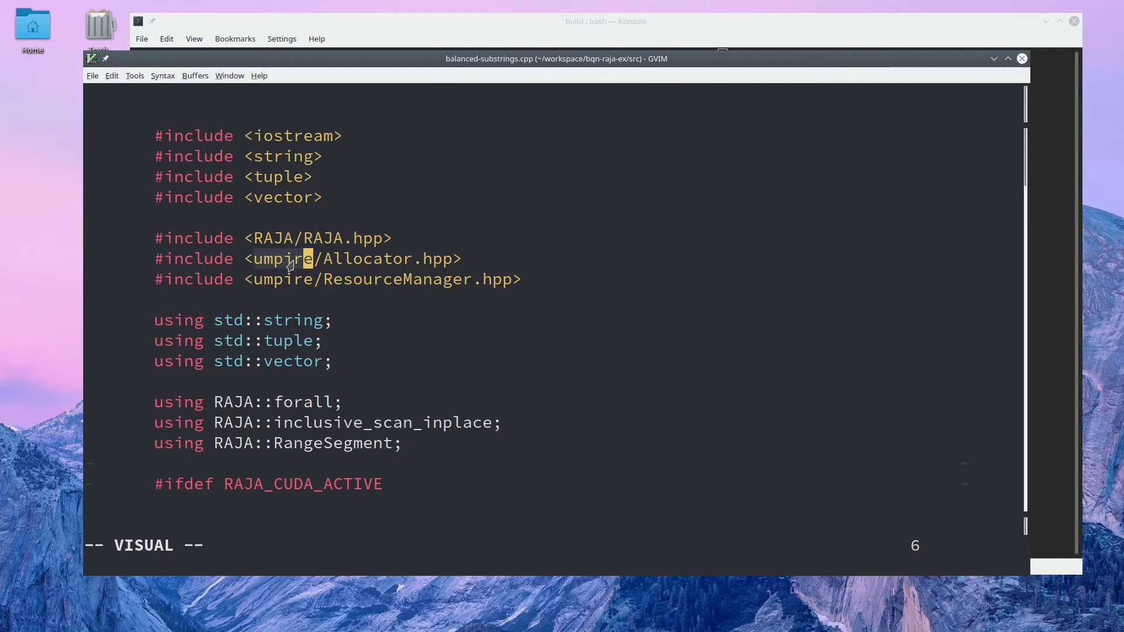
pyautogui.scroll(-3)
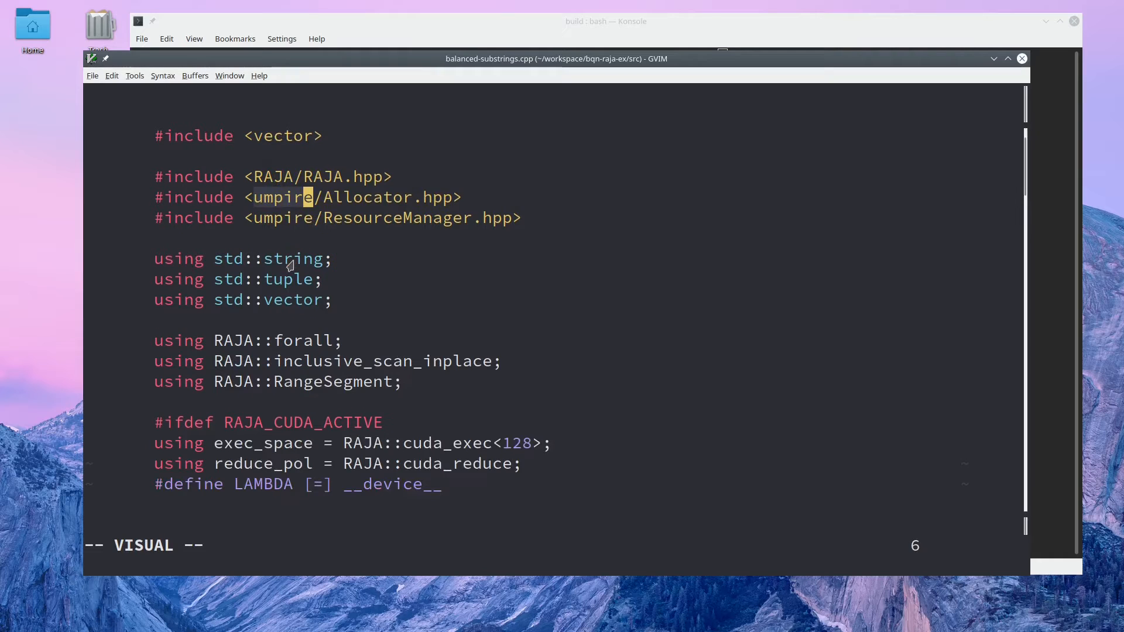
pyautogui.scroll(-3)
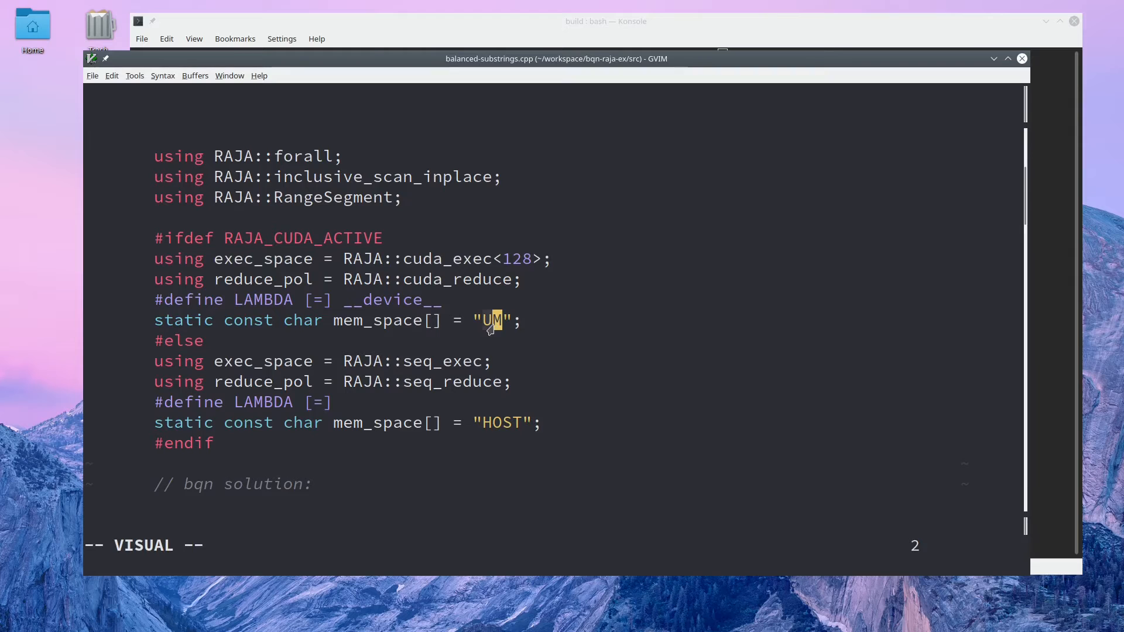
pyautogui.scroll(-3)
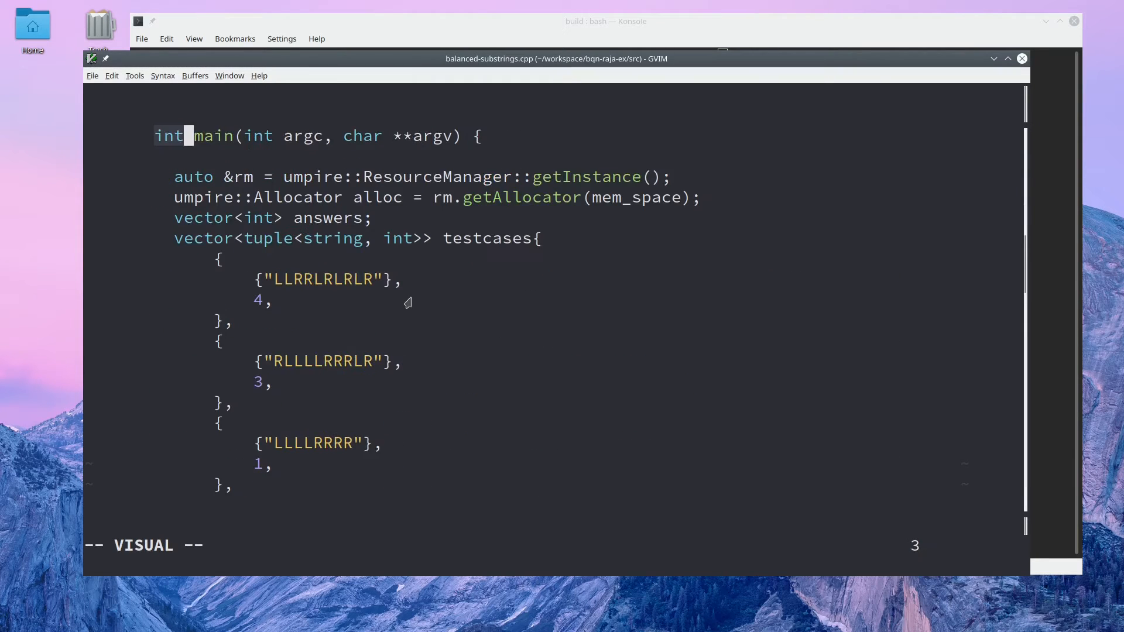
pyautogui.moveTo(290, 286)
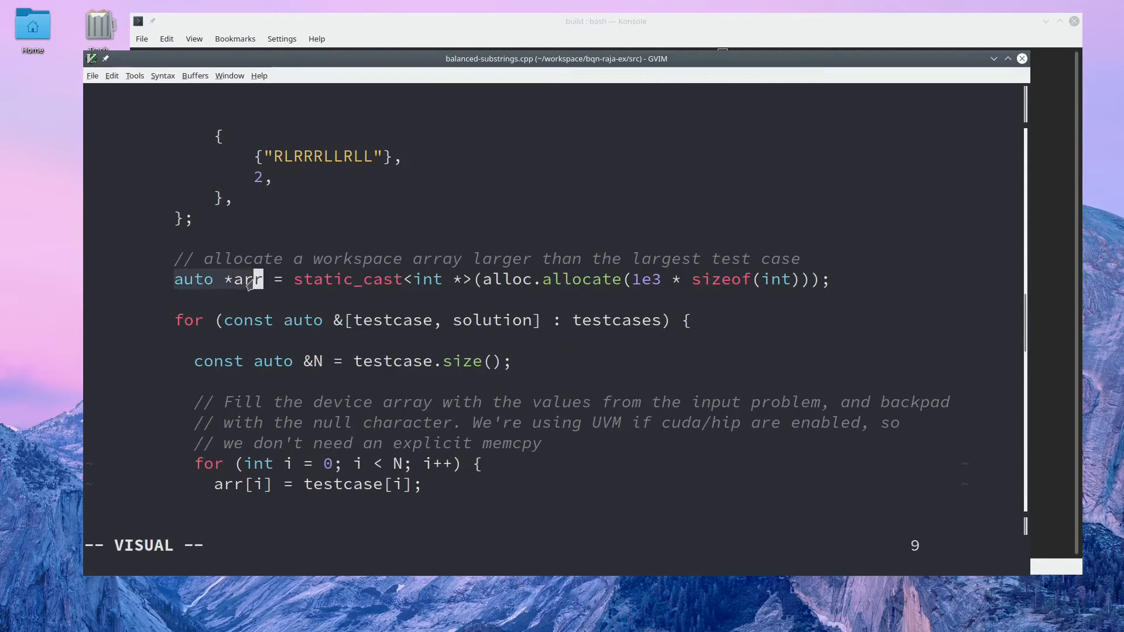
pyautogui.moveTo(401, 287)
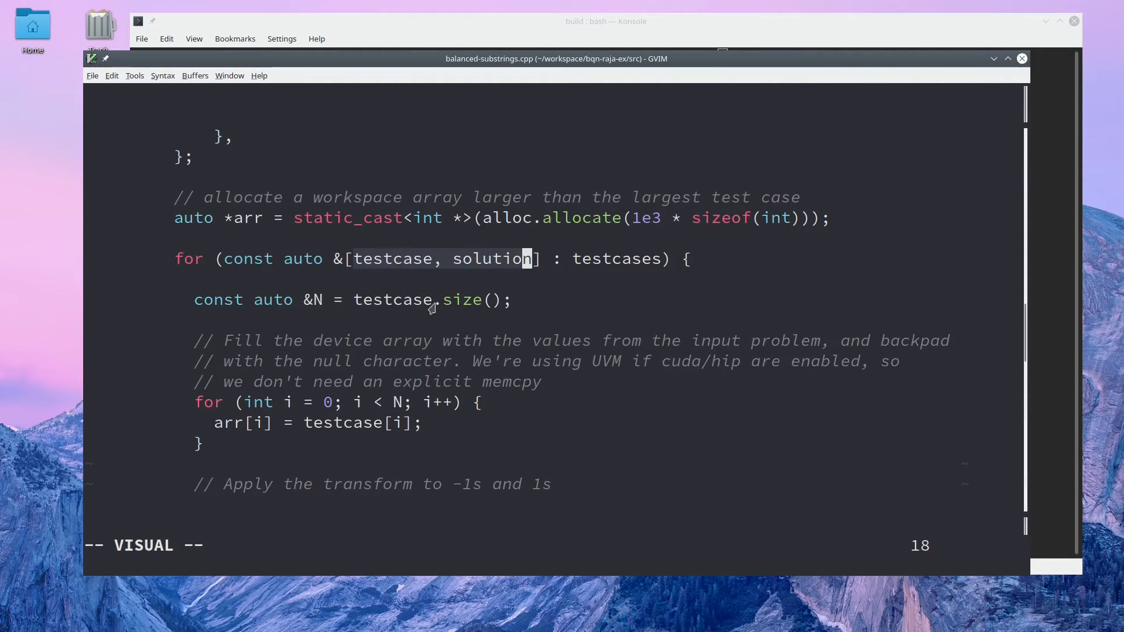
pyautogui.moveTo(430, 361)
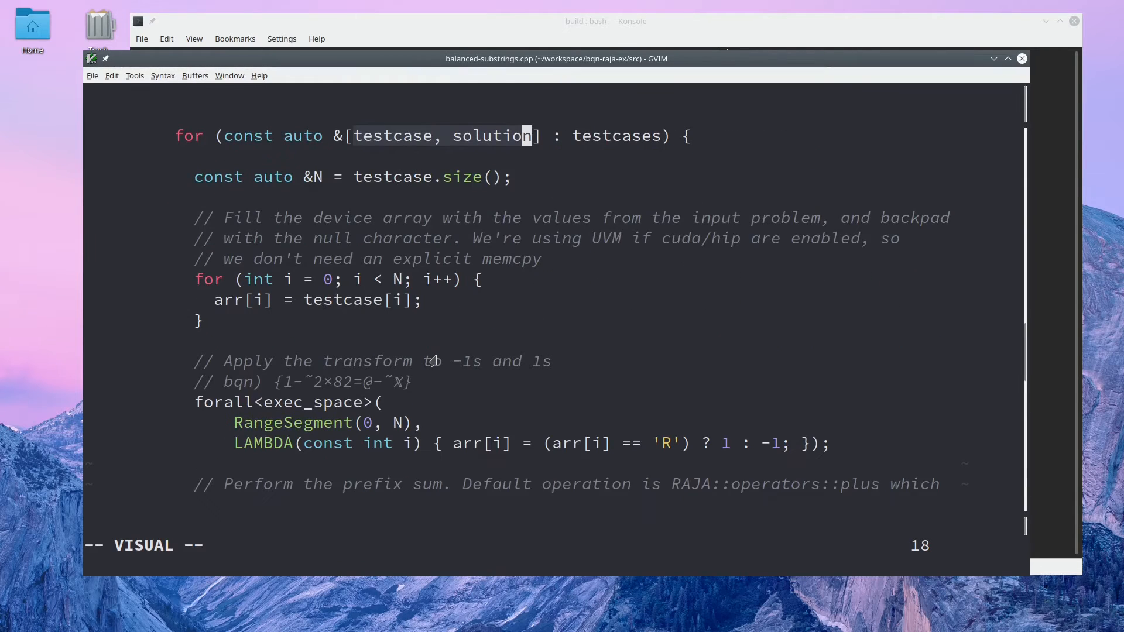
pyautogui.moveTo(369, 368)
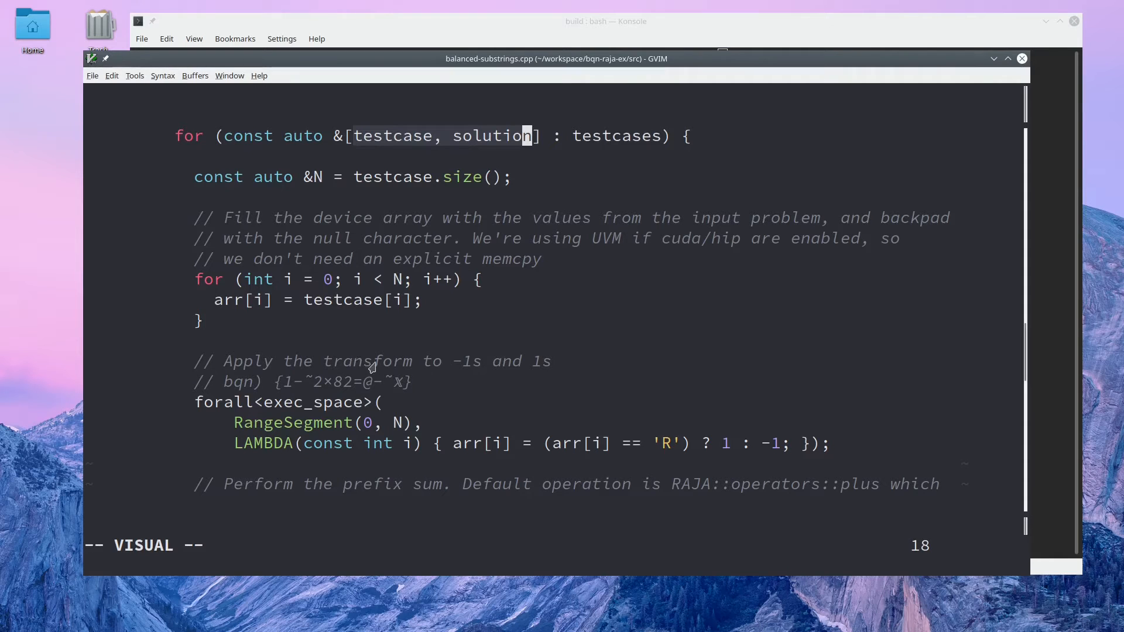
pyautogui.moveTo(405, 362)
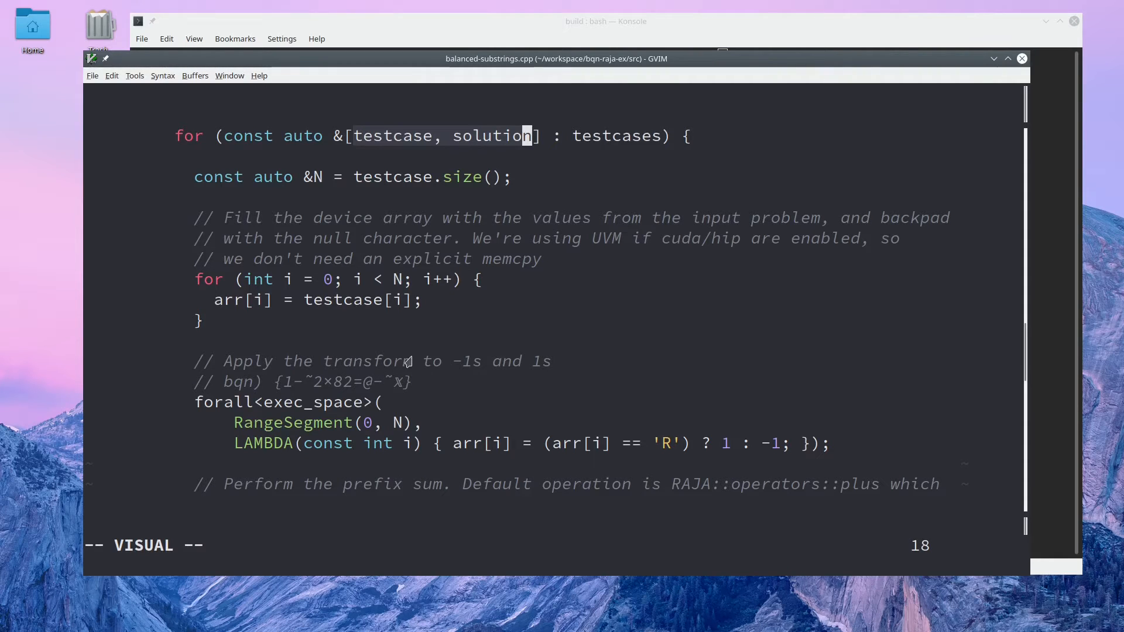
pyautogui.moveTo(369, 307)
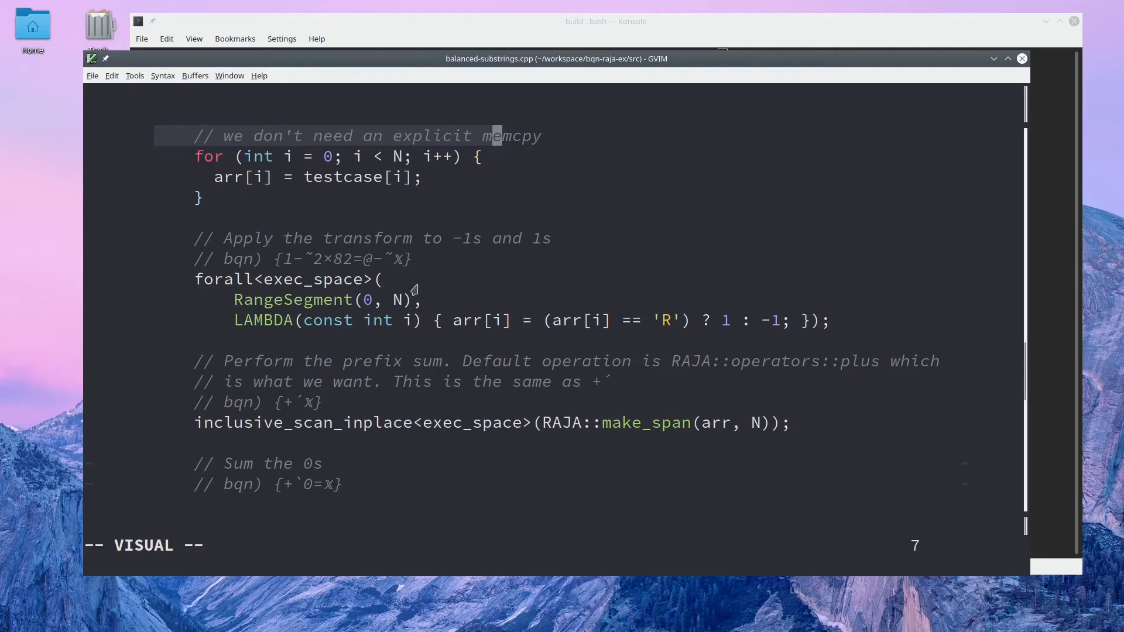
pyautogui.moveTo(574, 323)
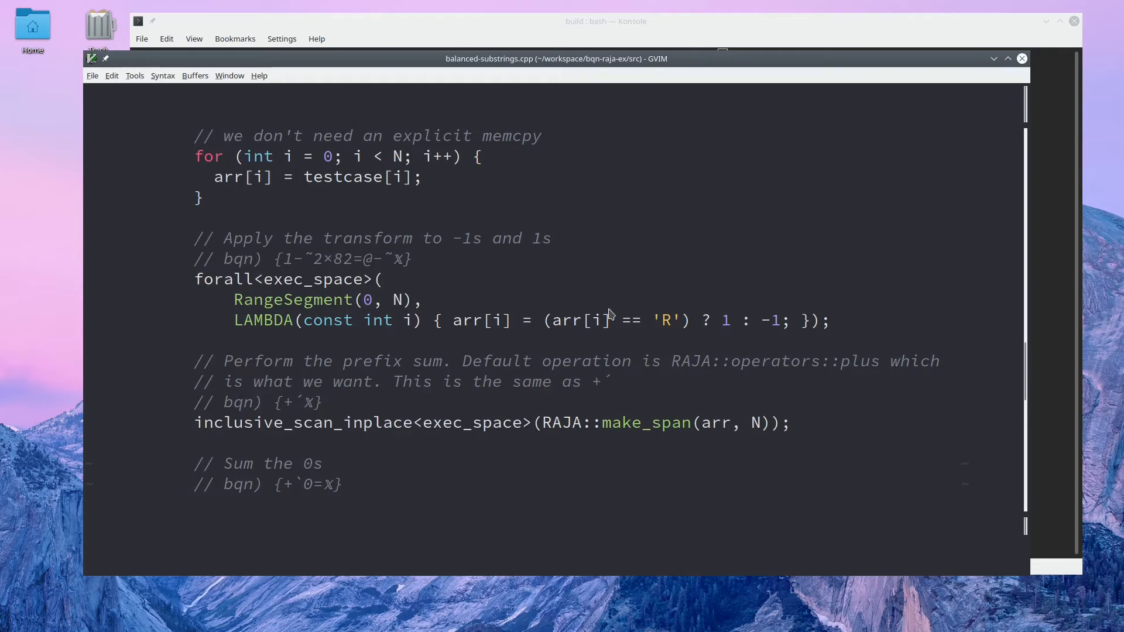
pyautogui.scroll(-3)
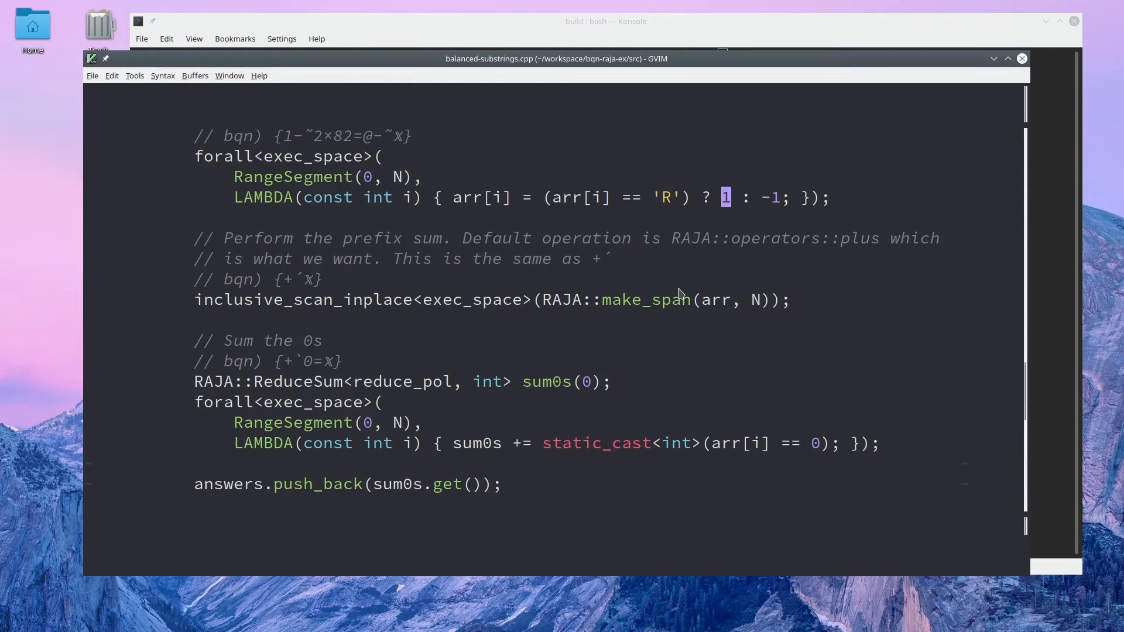
pyautogui.moveTo(588, 367)
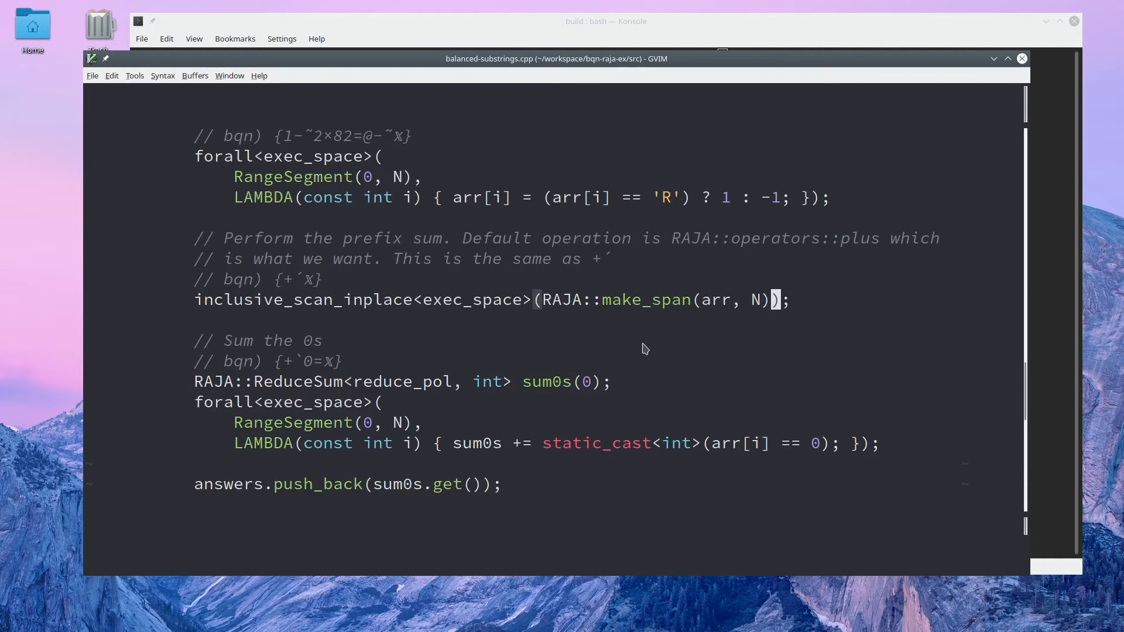
pyautogui.scroll(-3)
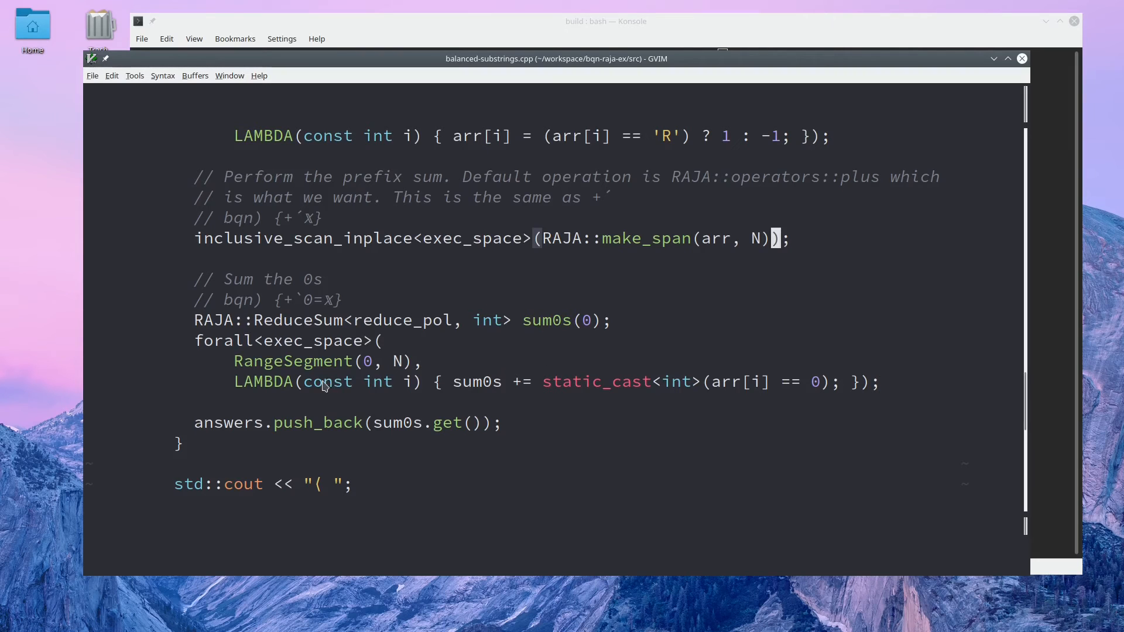
pyautogui.press('v')
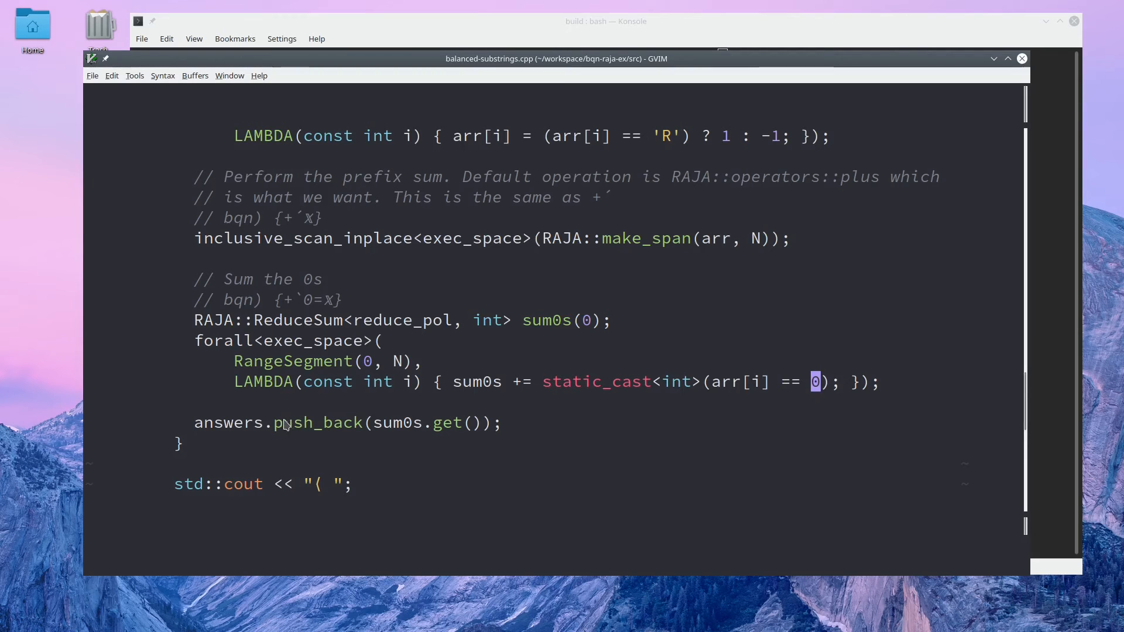
pyautogui.scroll(-3)
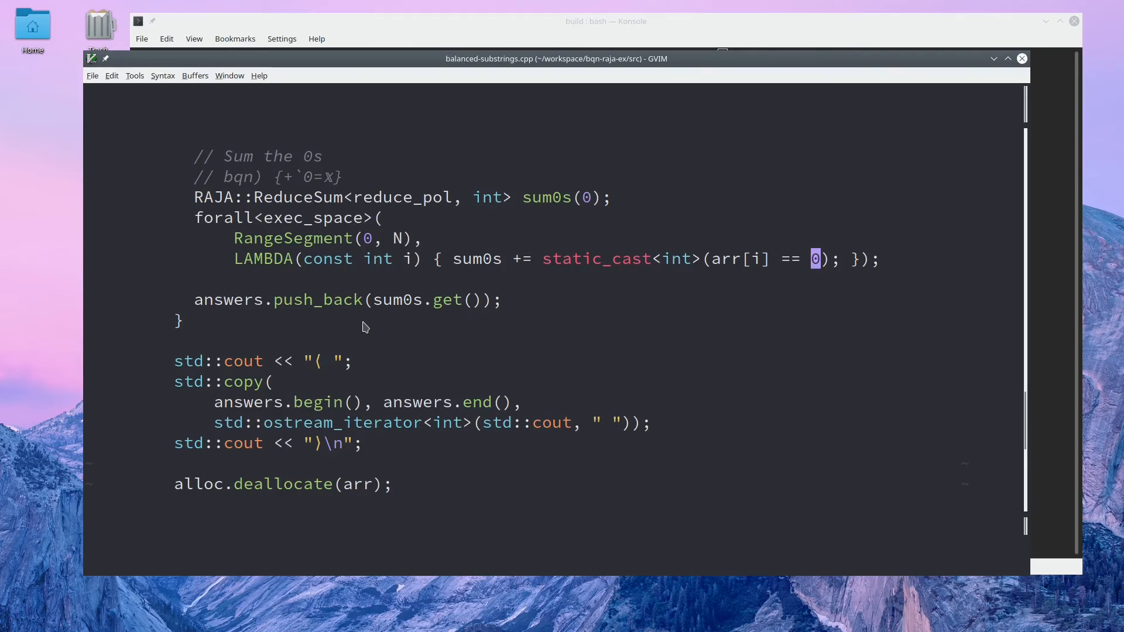
pyautogui.scroll(-3)
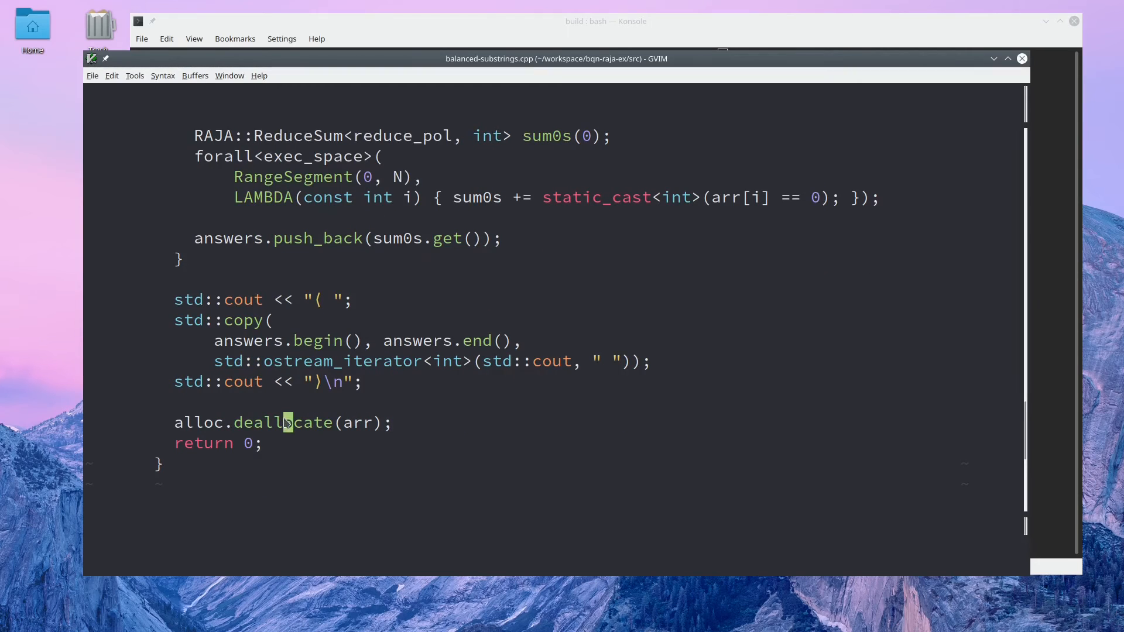
pyautogui.press('v')
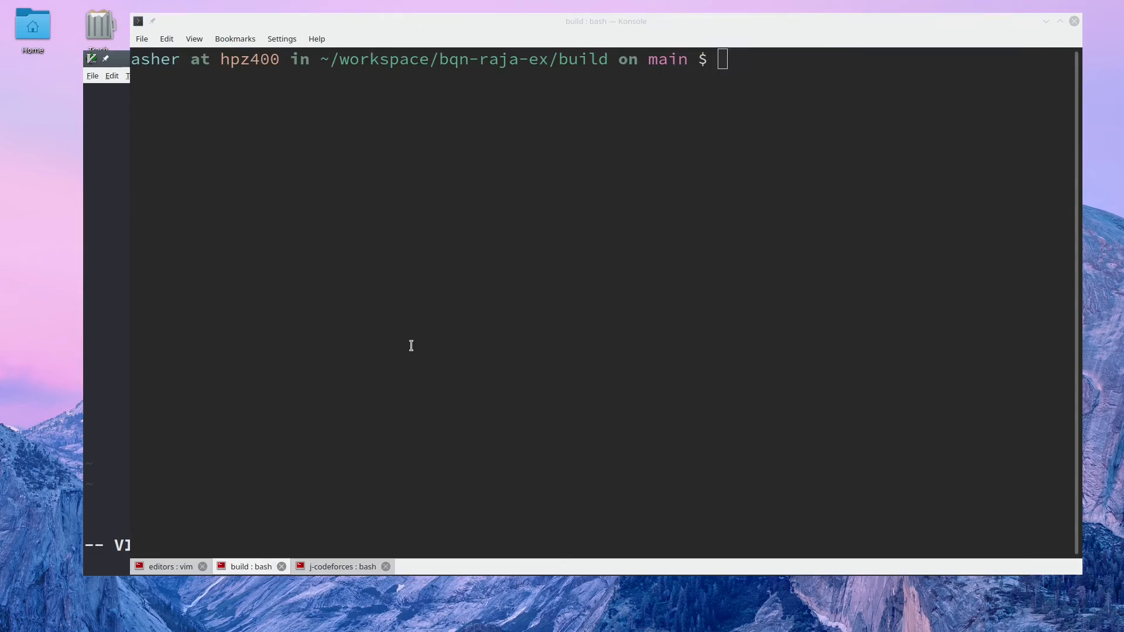
# Run make clean && make -j, check the CUDA build output, and return to the editor.
pyautogui.write('make cle')
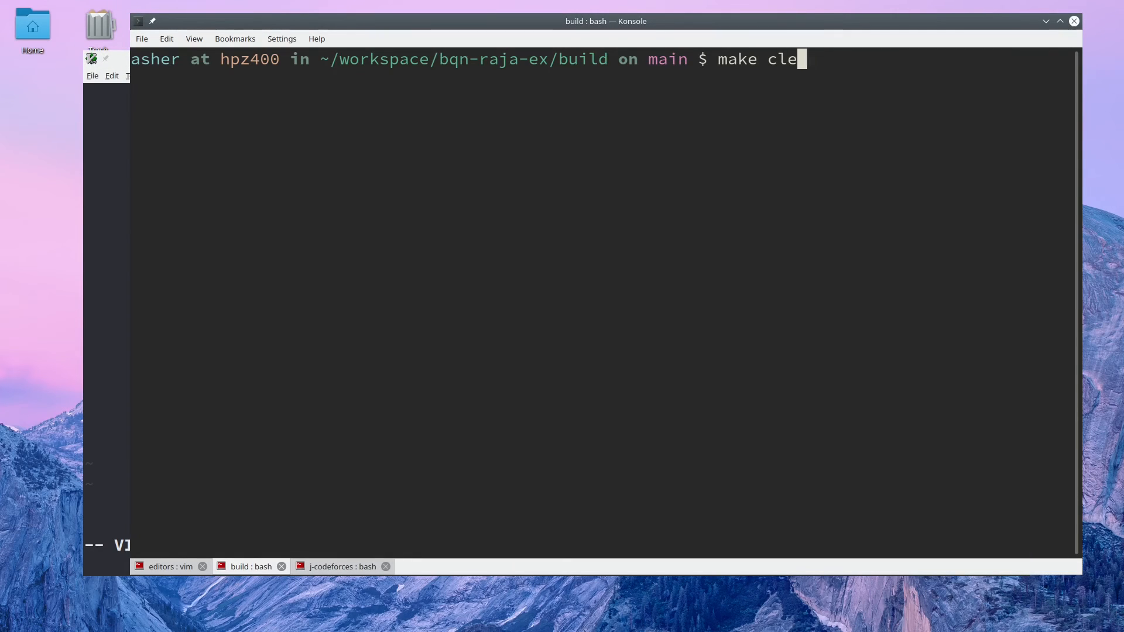
pyautogui.write('an && mkae -j')
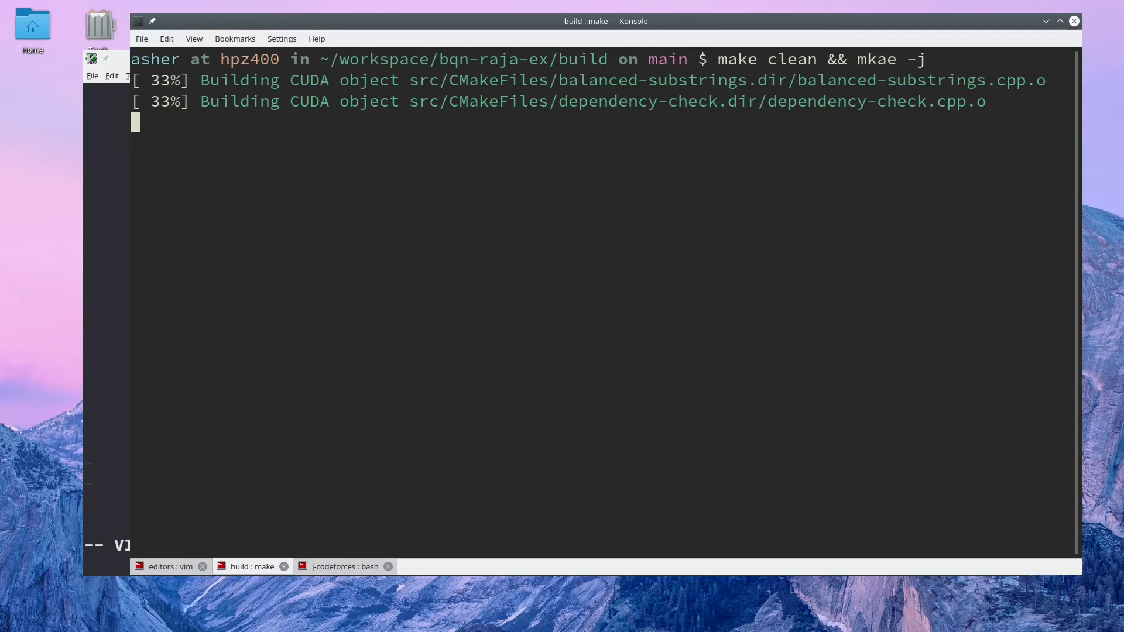
pyautogui.doubleClick(310, 101)
pyautogui.write('./src/balanced-substrings')
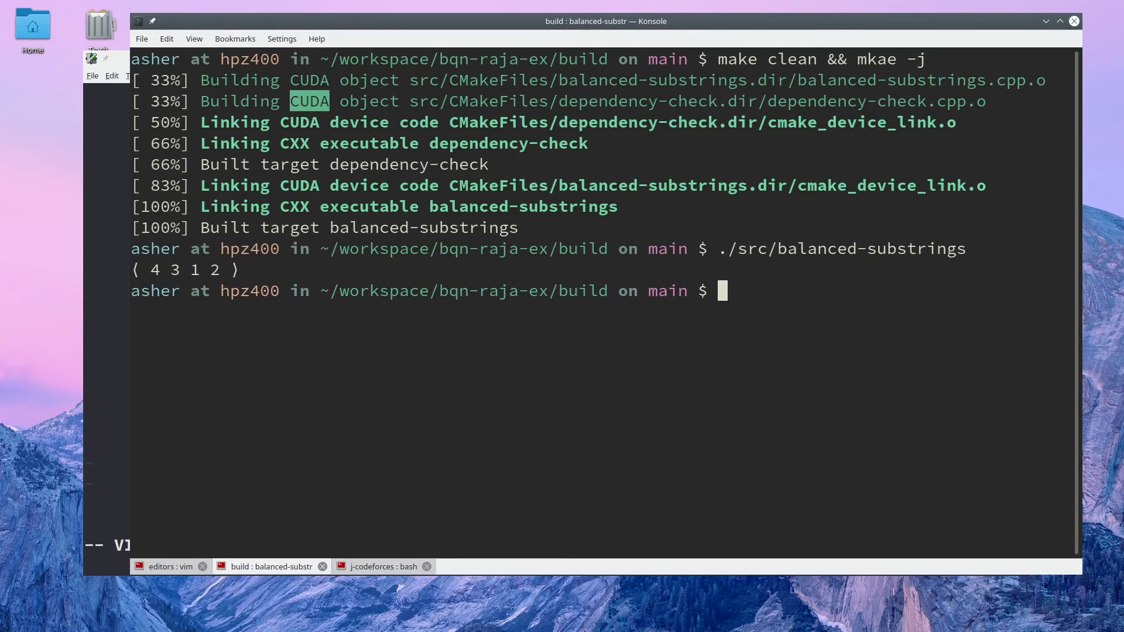
pyautogui.click(381, 567)
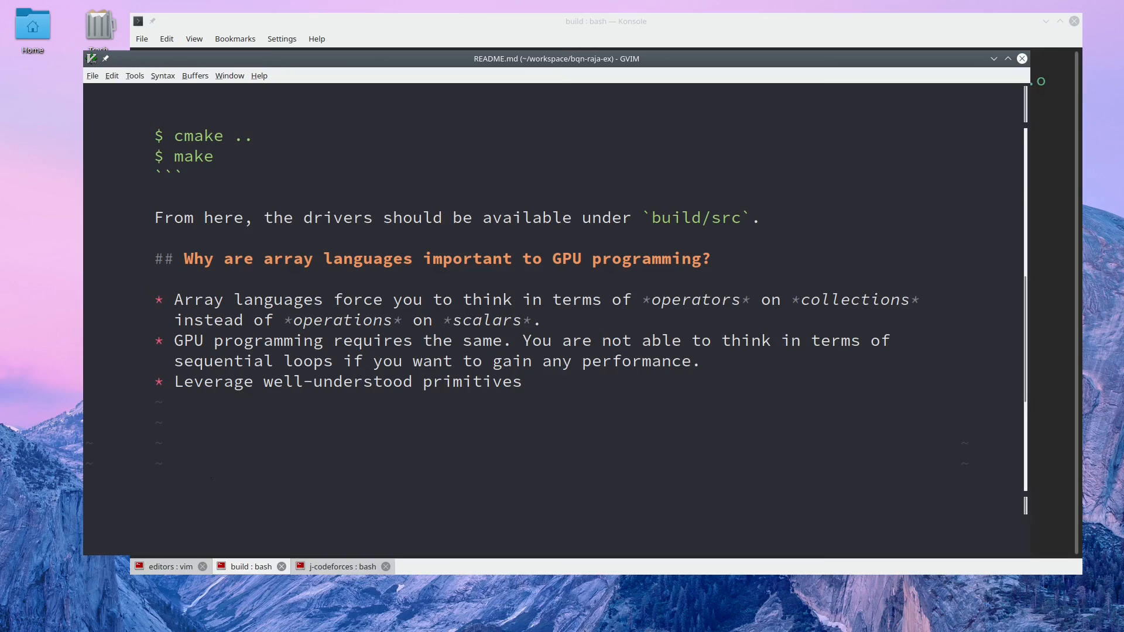
# Go to the first bullet of the README's array-languages section.
pyautogui.click(158, 300)
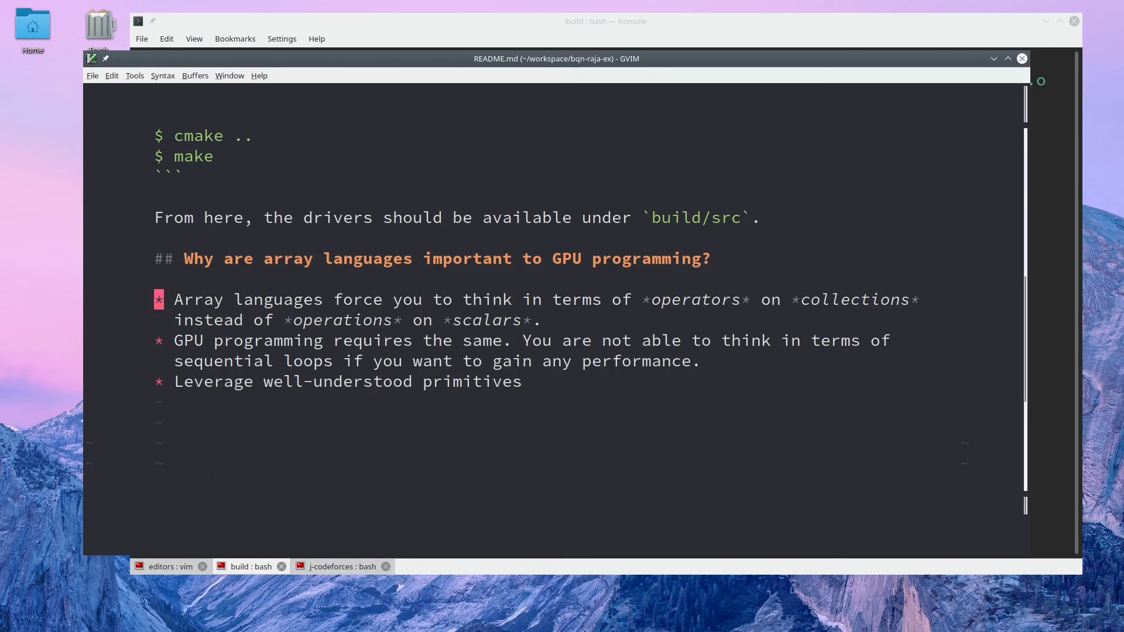